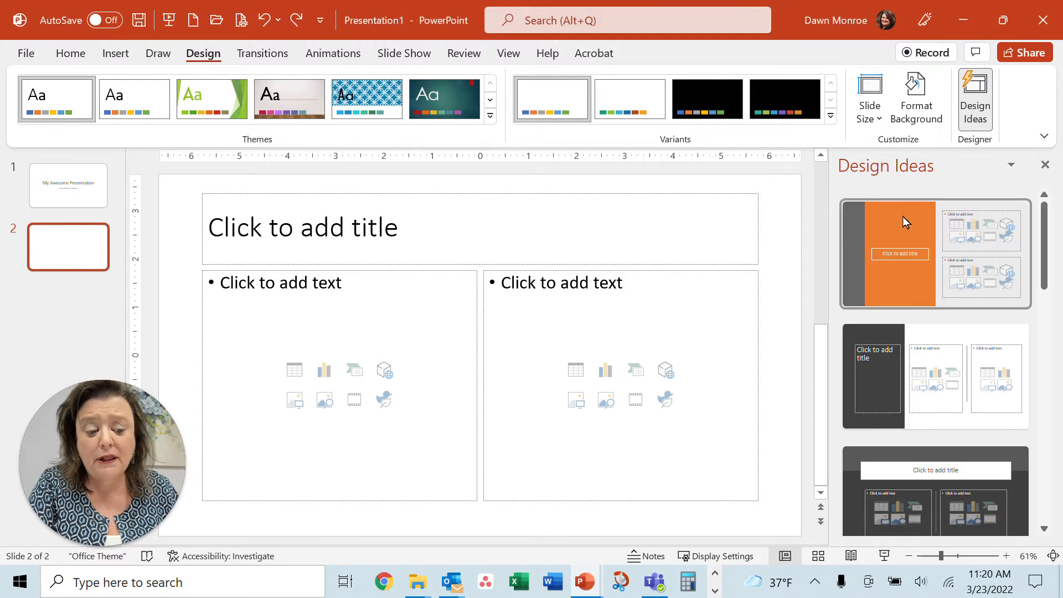
Apply the Designer layout with the orange title band and gray side bar to slide 2.
left_click(933, 254)
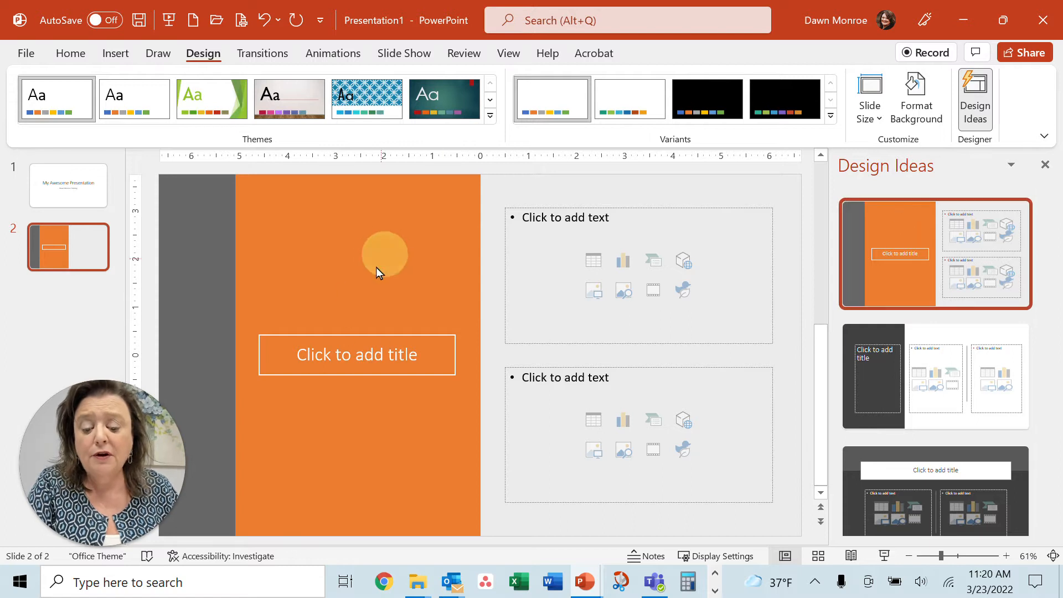
left_click_drag(384, 254, 285, 477)
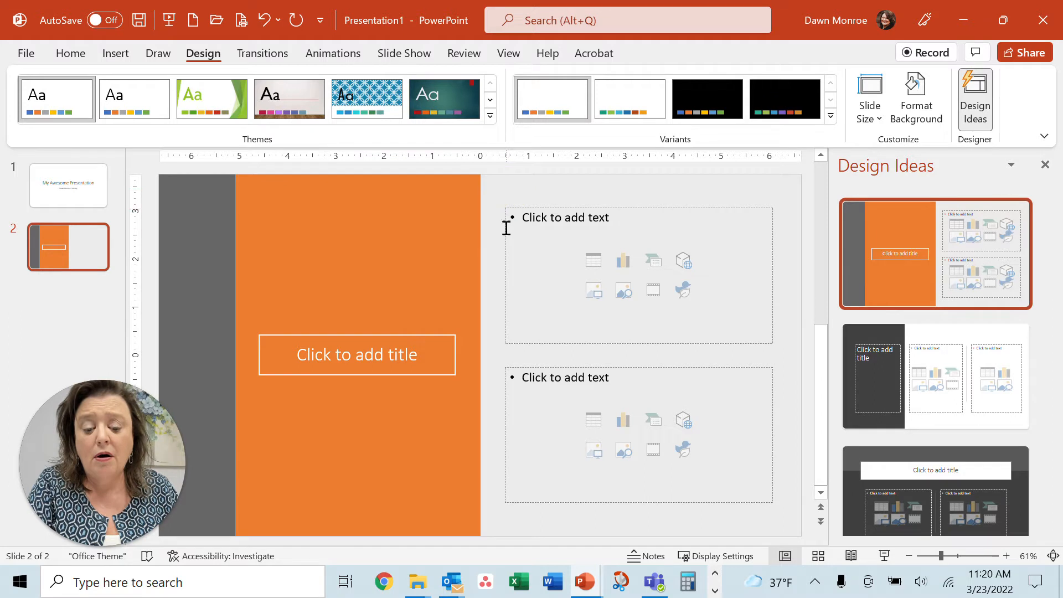
mouse_move(274, 278)
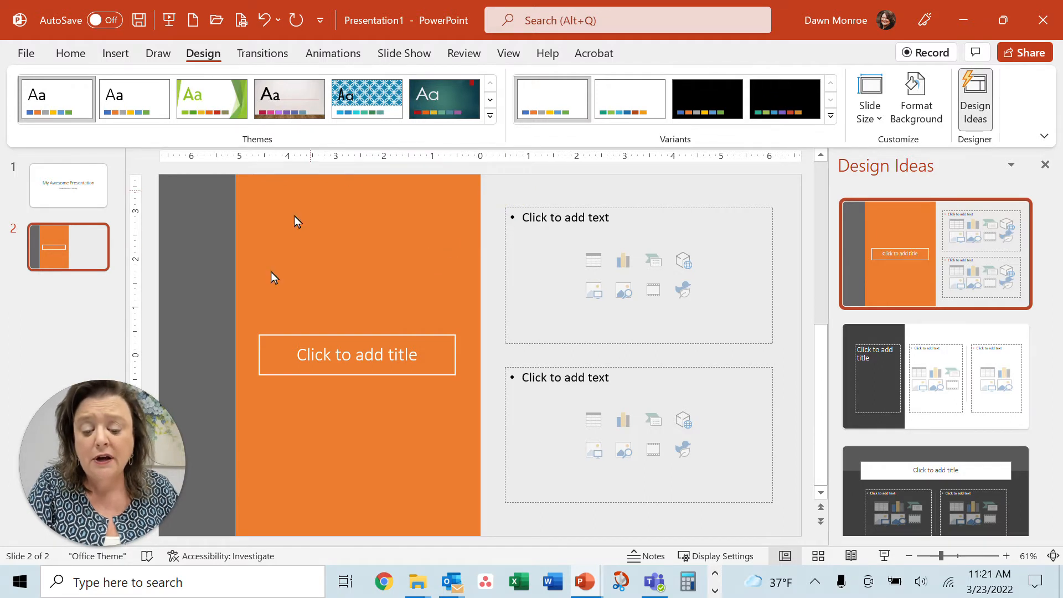
mouse_move(390, 235)
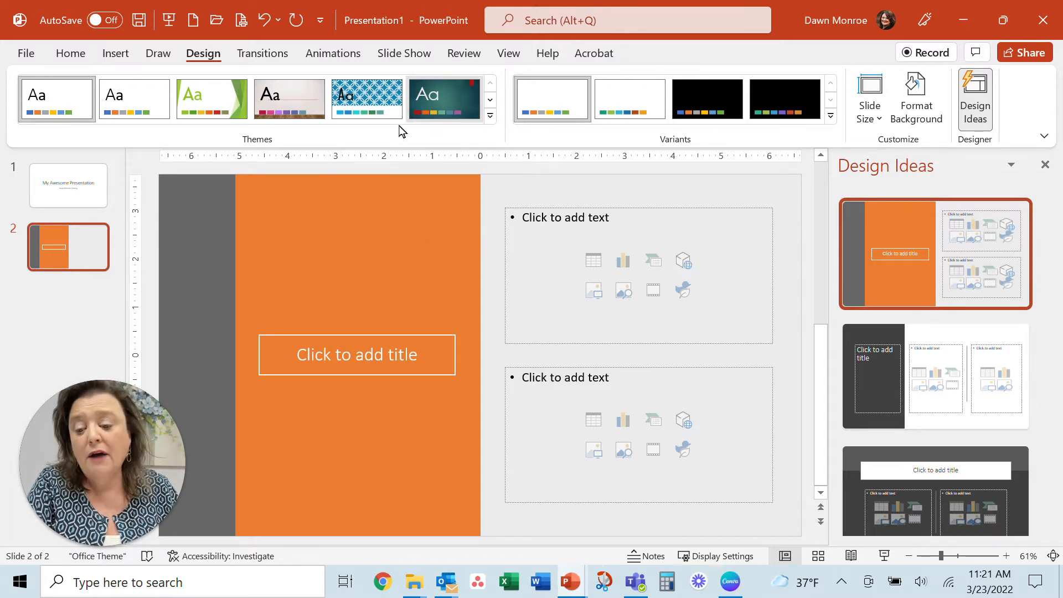
Show the Selection Pane listing slide 2's placeholders, title and three rectangles.
left_click(70, 53)
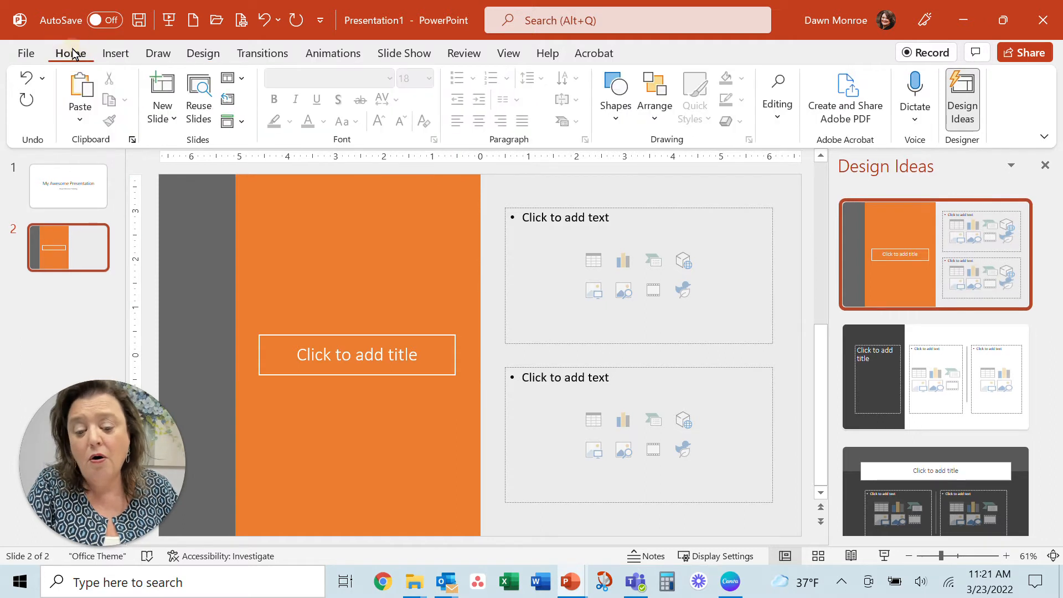
mouse_move(780, 123)
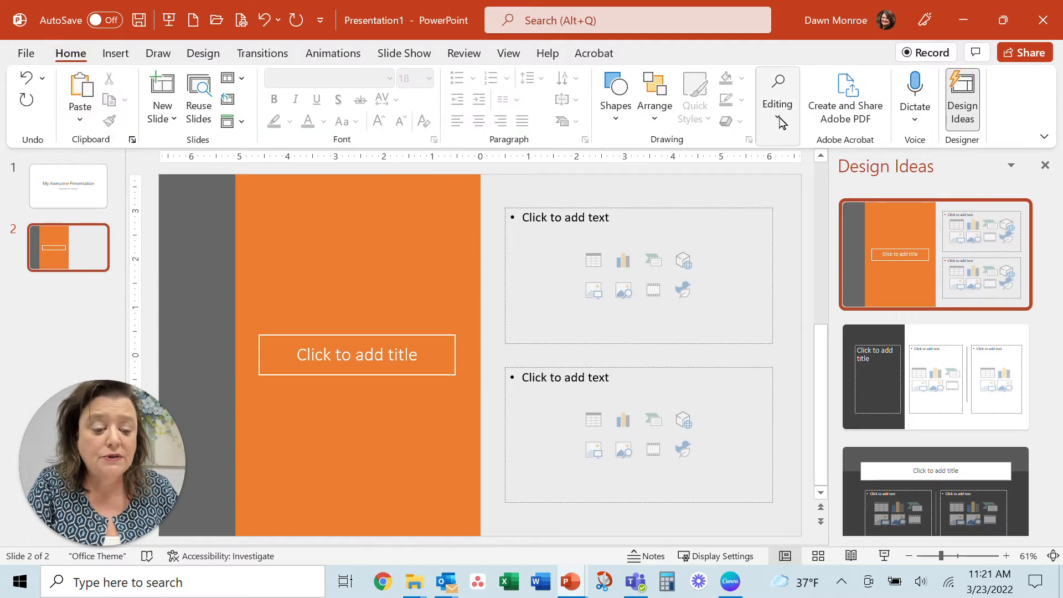
left_click(776, 102)
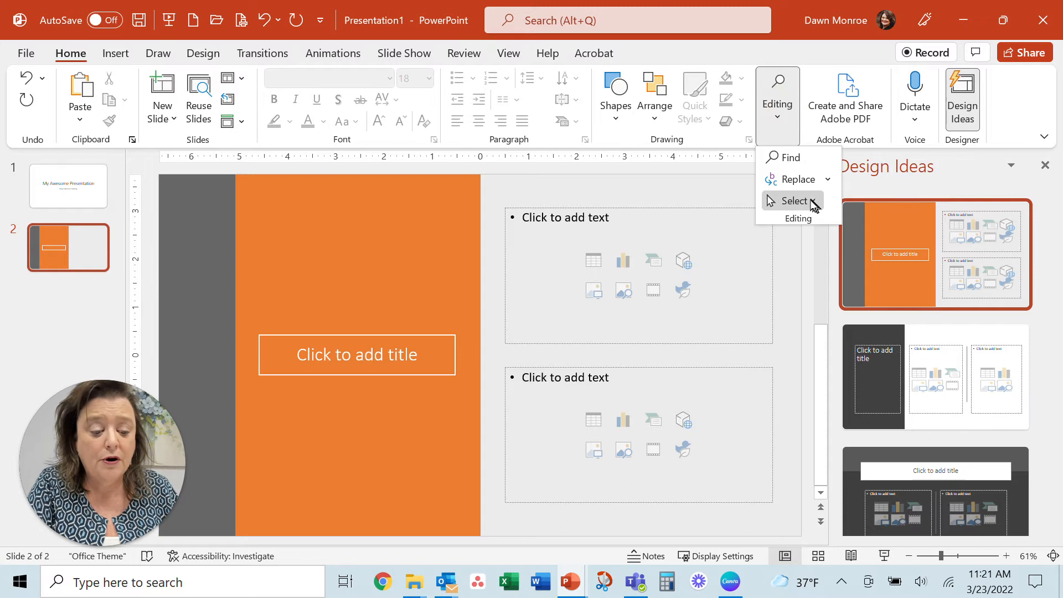
left_click(794, 200)
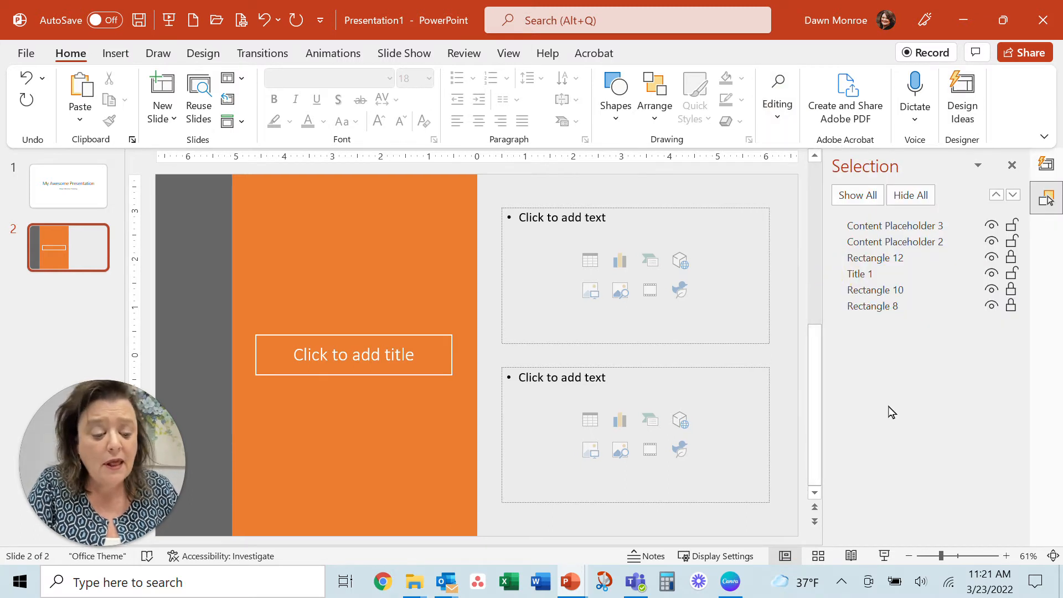
mouse_move(932, 291)
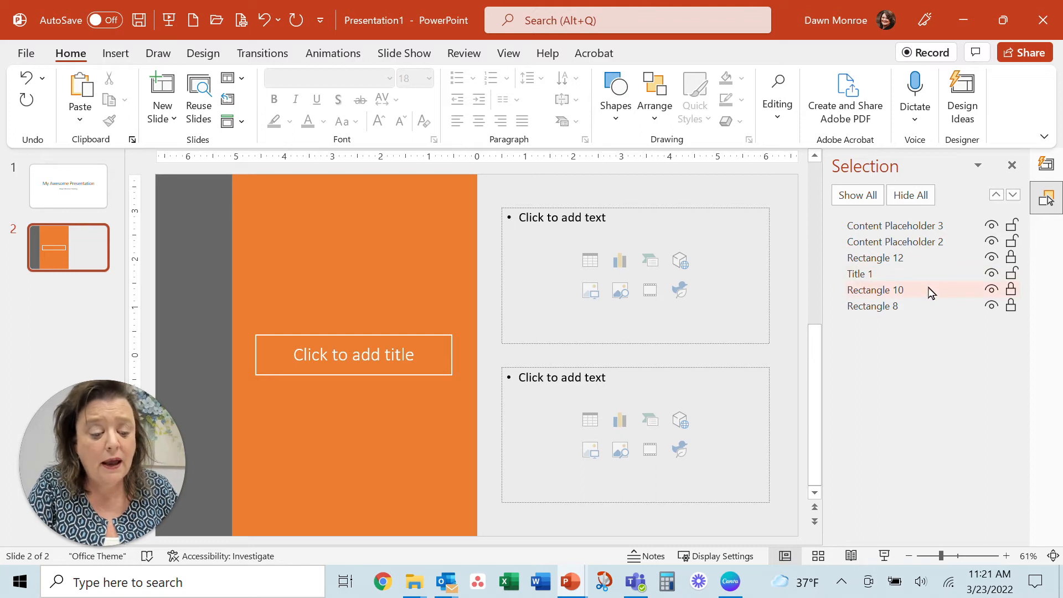
Change Rectangle 10 behind the title from orange to the blue shape style.
left_click(874, 289)
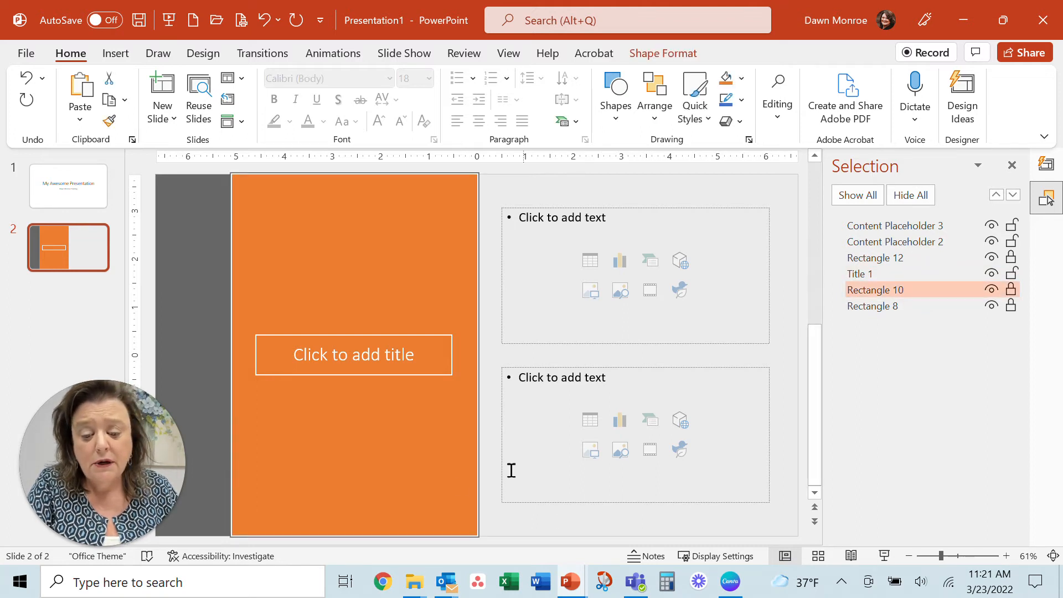
mouse_move(447, 426)
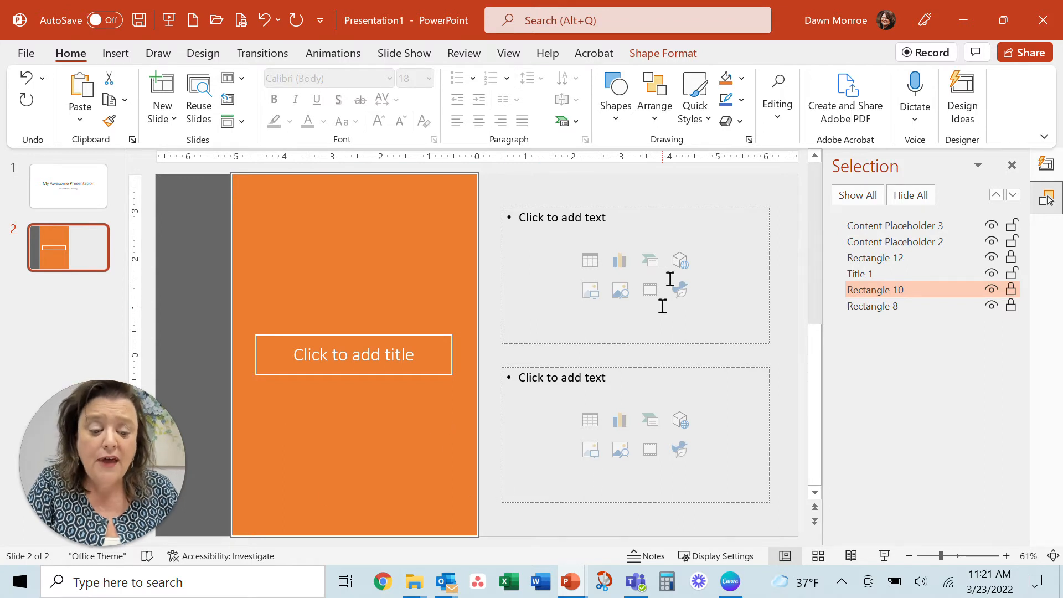
left_click(662, 53)
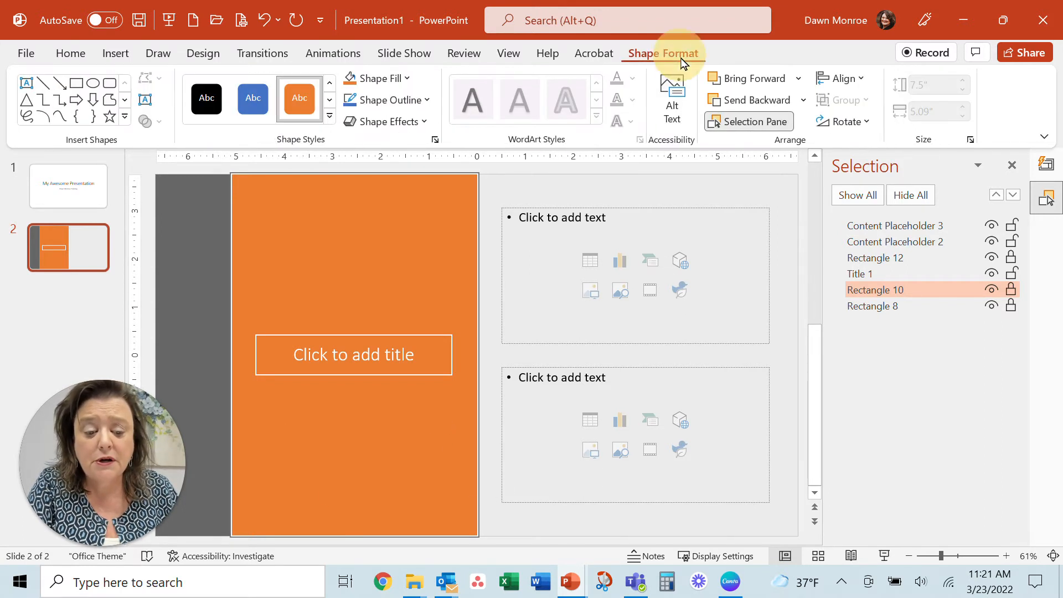
left_click(328, 116)
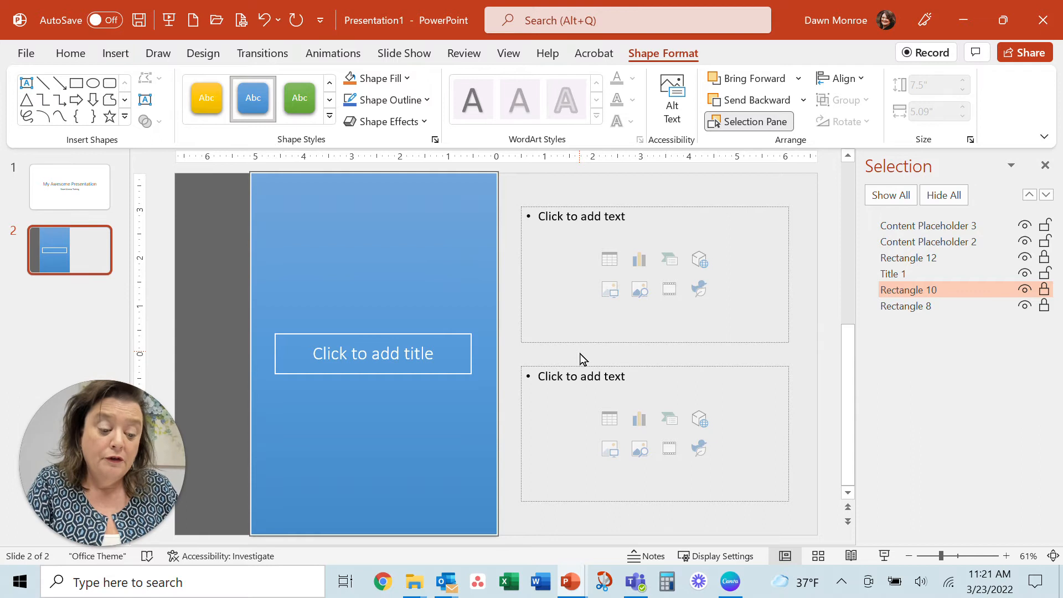
mouse_move(890, 346)
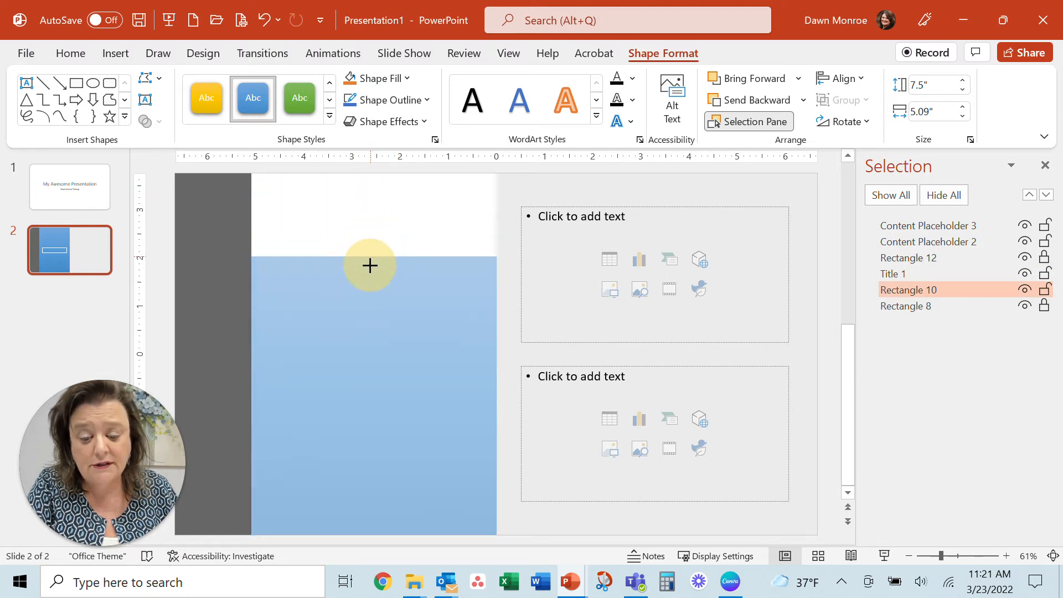
Resize the unlocked blue Rectangle 10 by dragging its edge upward.
left_click_drag(369, 265, 374, 178)
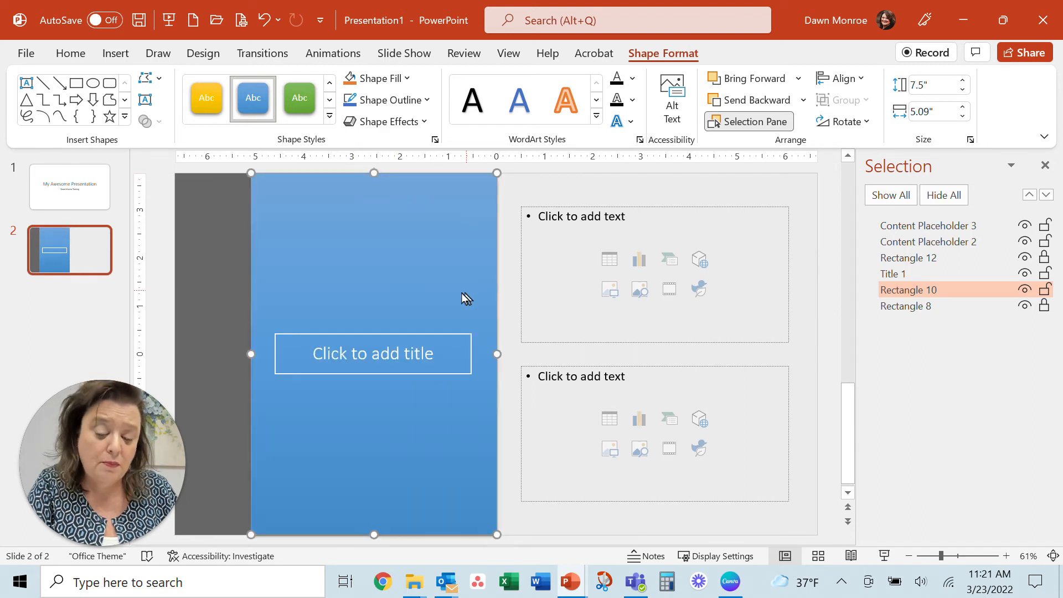
mouse_move(242, 322)
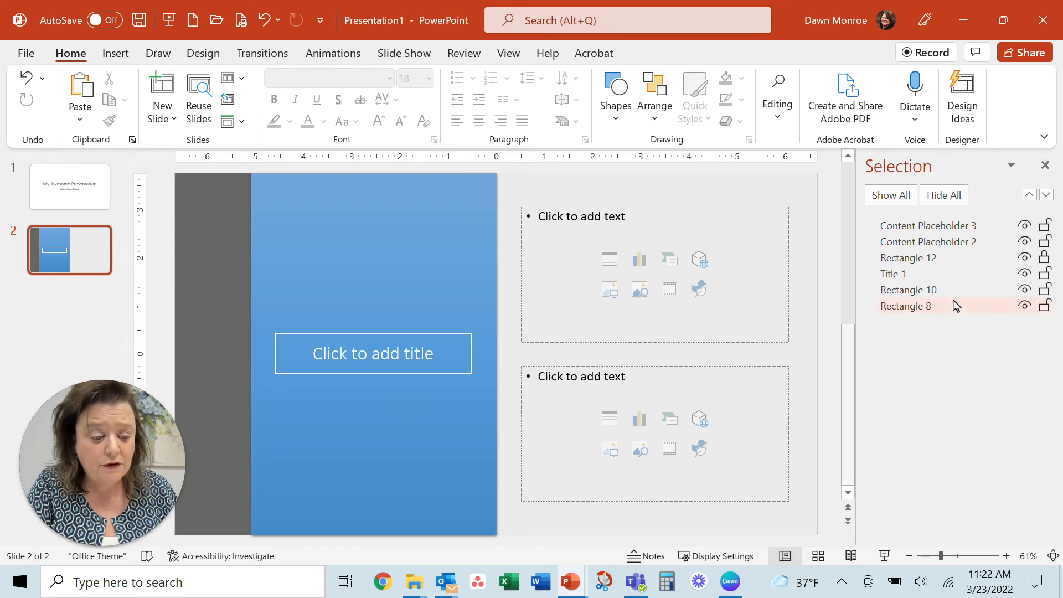
Unlock Rectangle 12, the gray left-edge bar, and start resizing it.
left_click(907, 306)
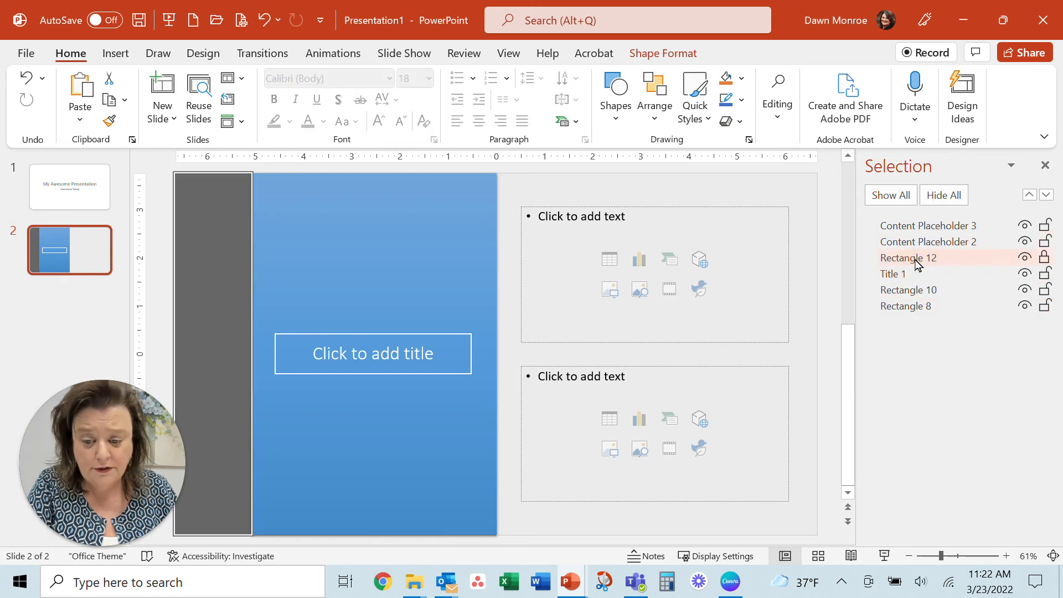
left_click(909, 258)
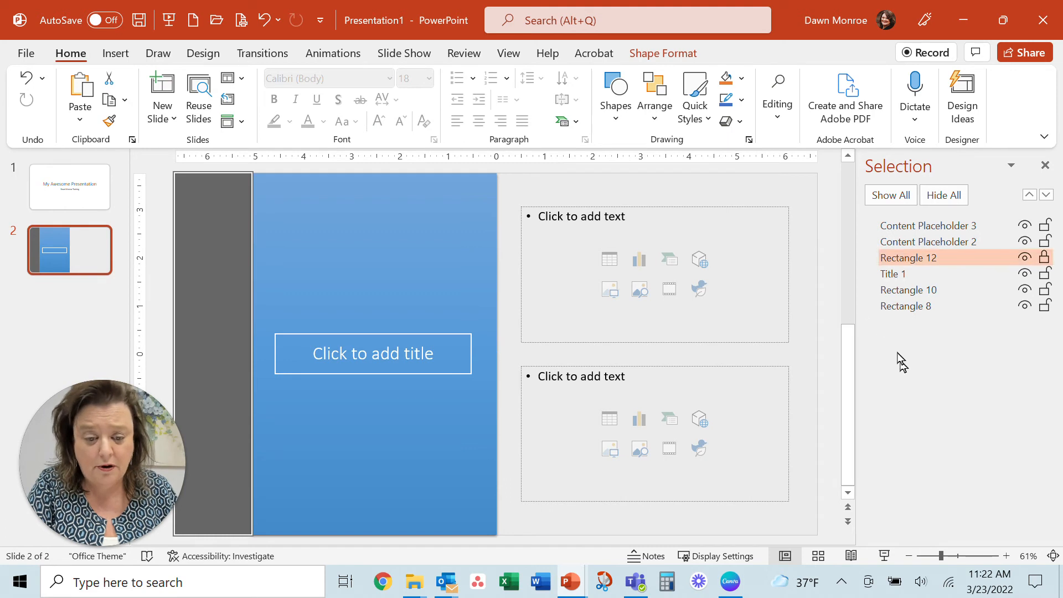
mouse_move(1048, 274)
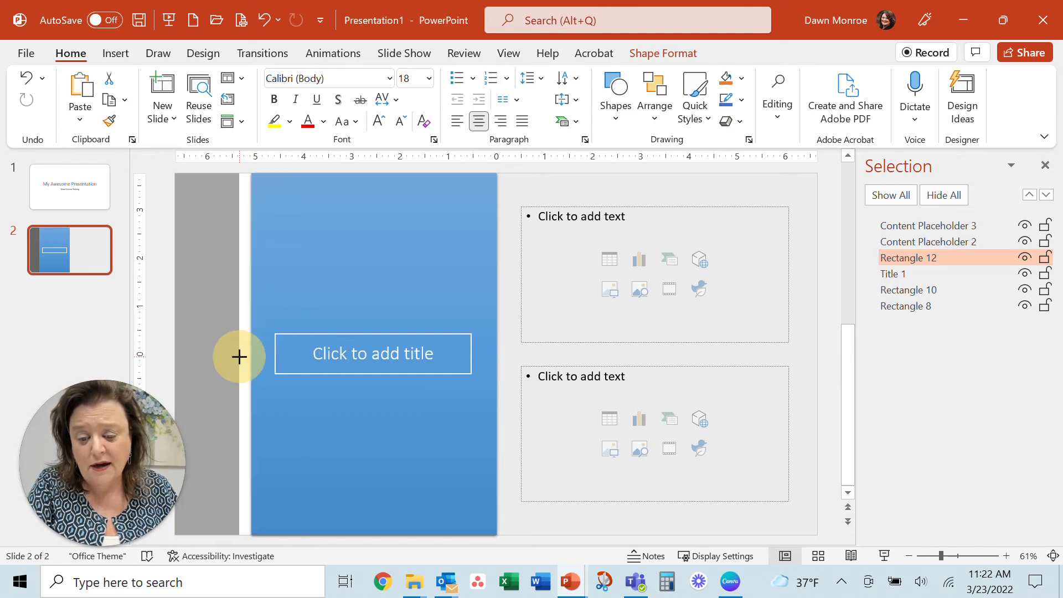
left_click(238, 357)
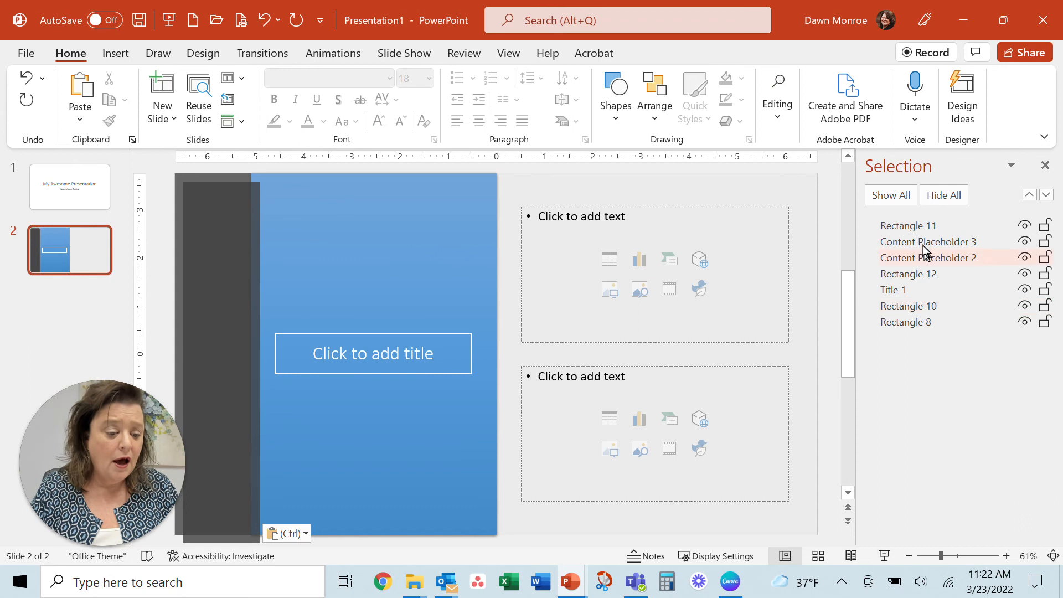
Give the pasted copy, Rectangle 11, a light gray shape style.
left_click(907, 226)
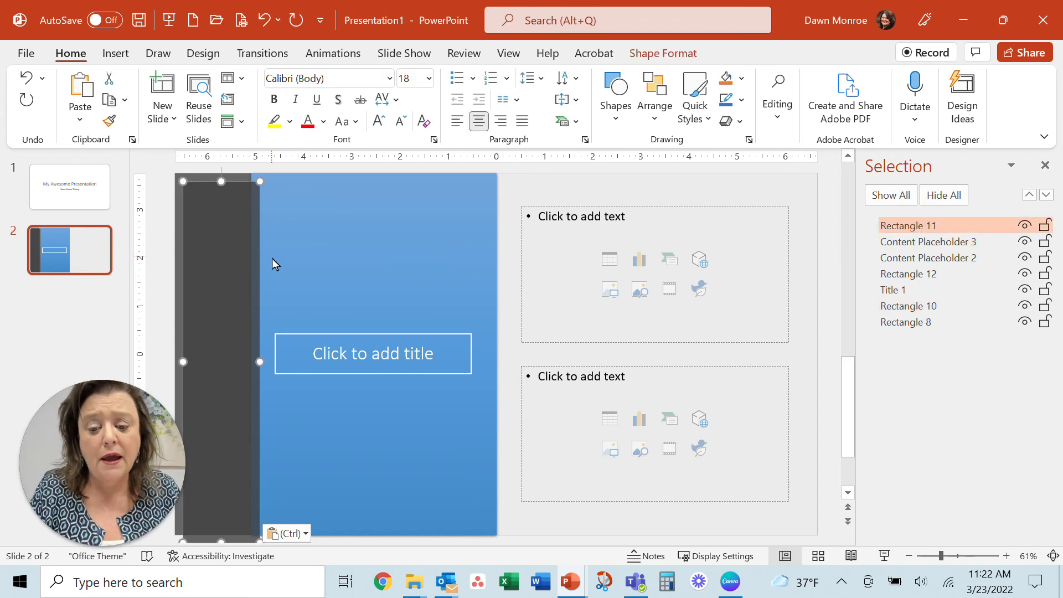
left_click(661, 53)
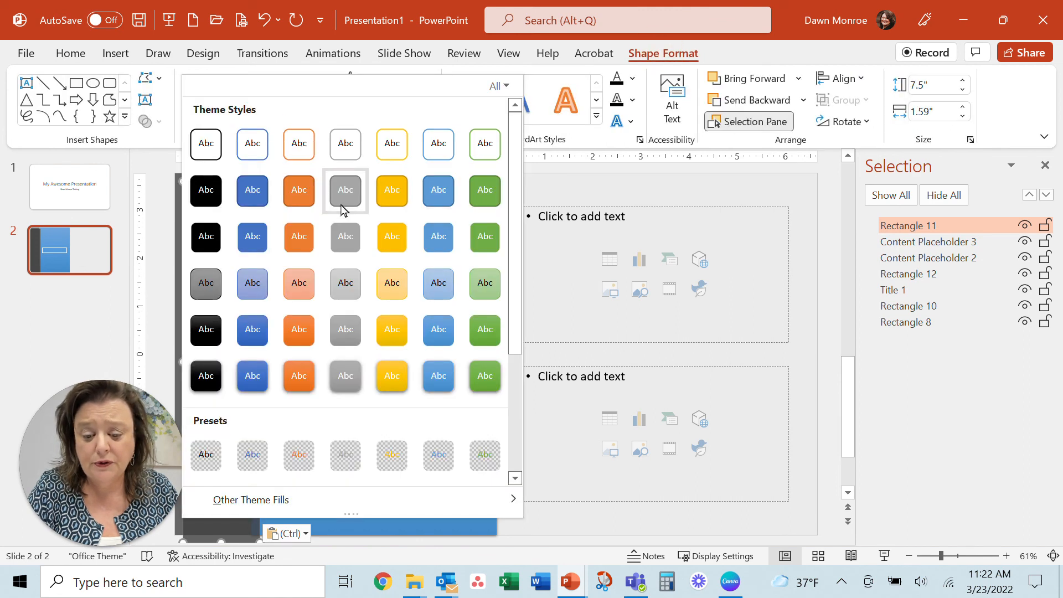
left_click(344, 189)
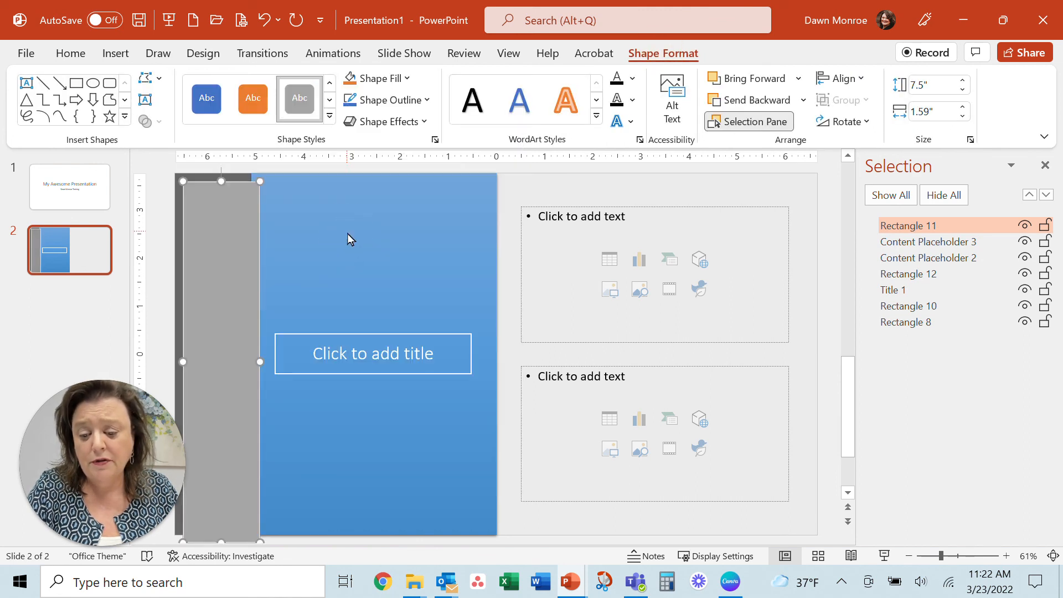